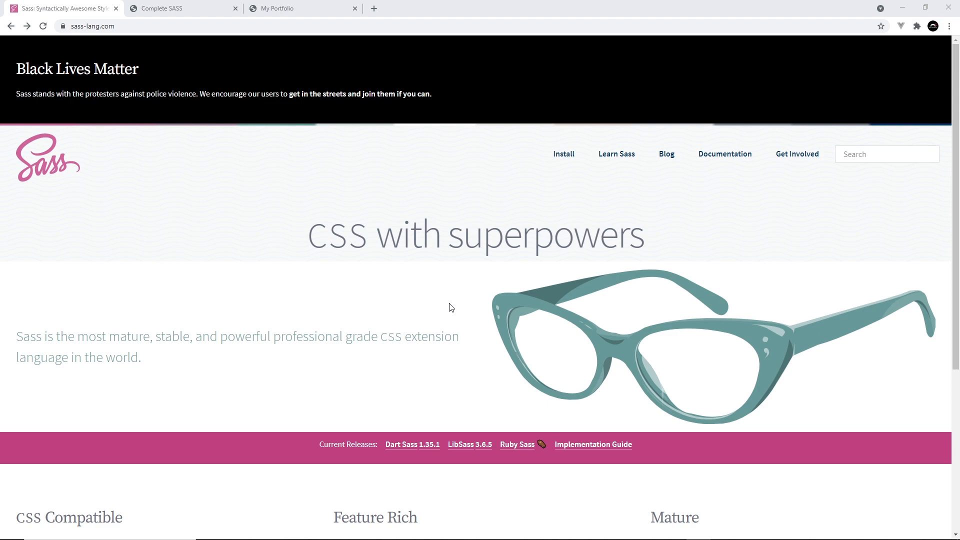
mouse_move(644, 240)
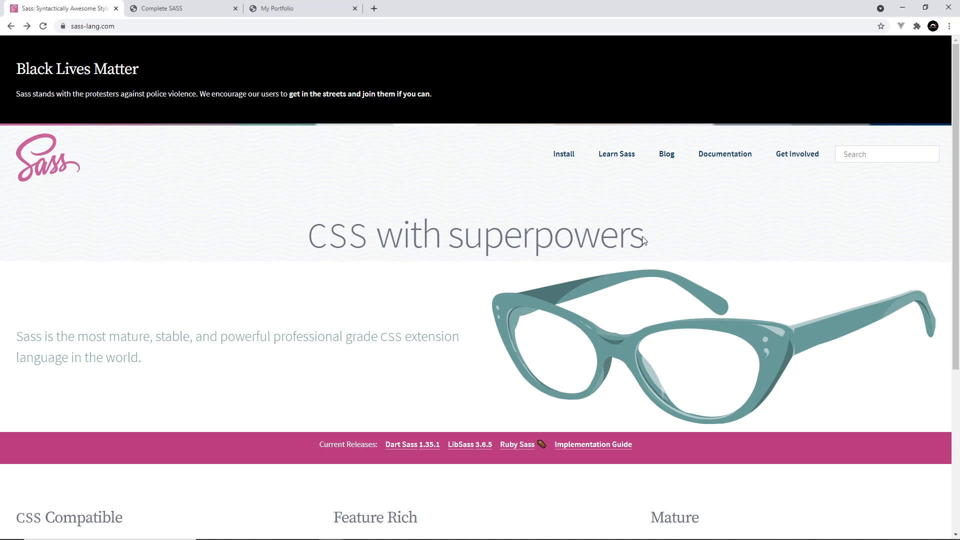
Step: Read down the sass-lang.com homepage to the CSS Compatible, Feature Rich and Mature highlights
double_click(545, 234)
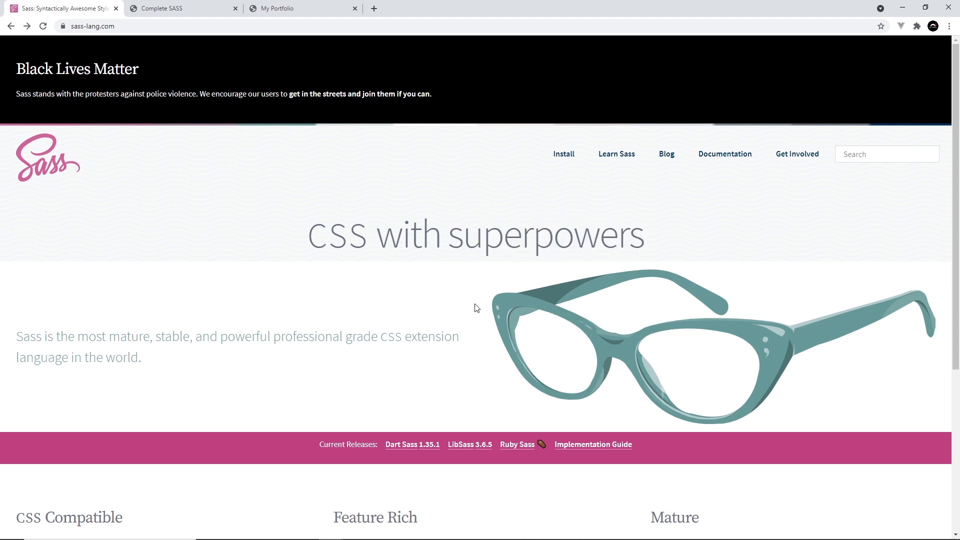
mouse_move(475, 319)
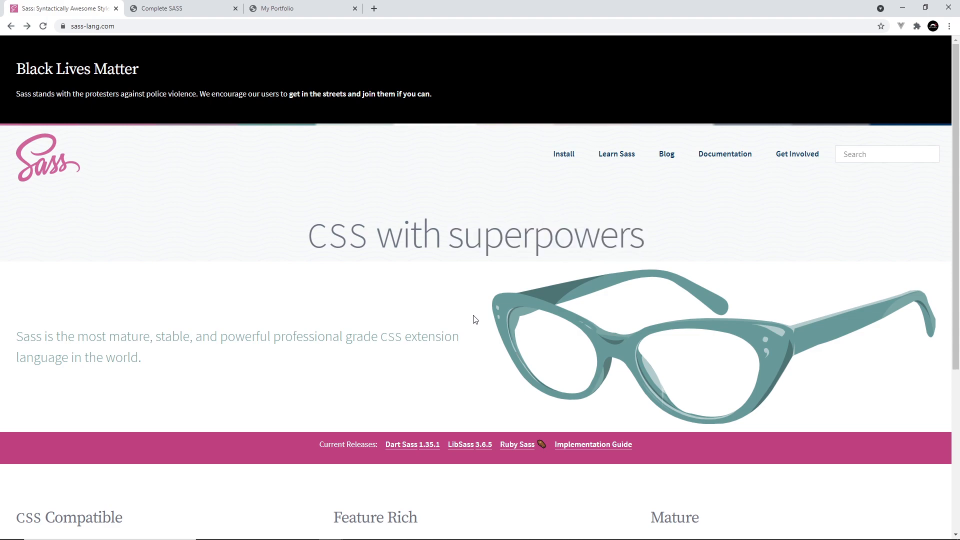
scroll("down", 3)
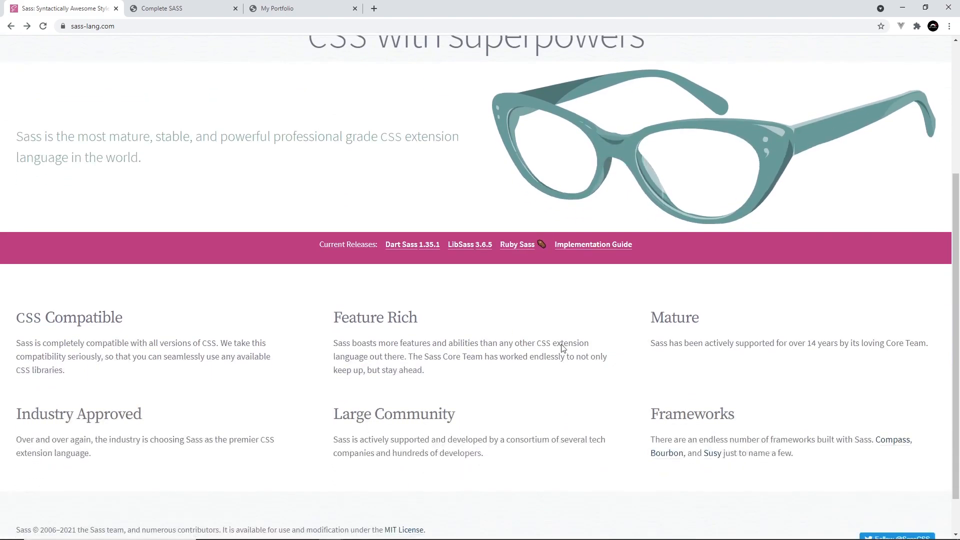
mouse_move(651, 379)
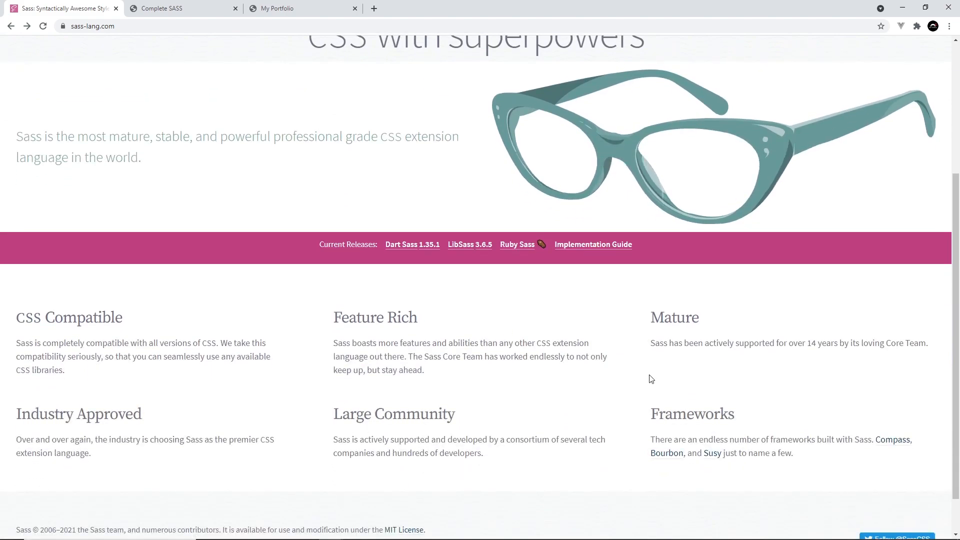
mouse_move(657, 381)
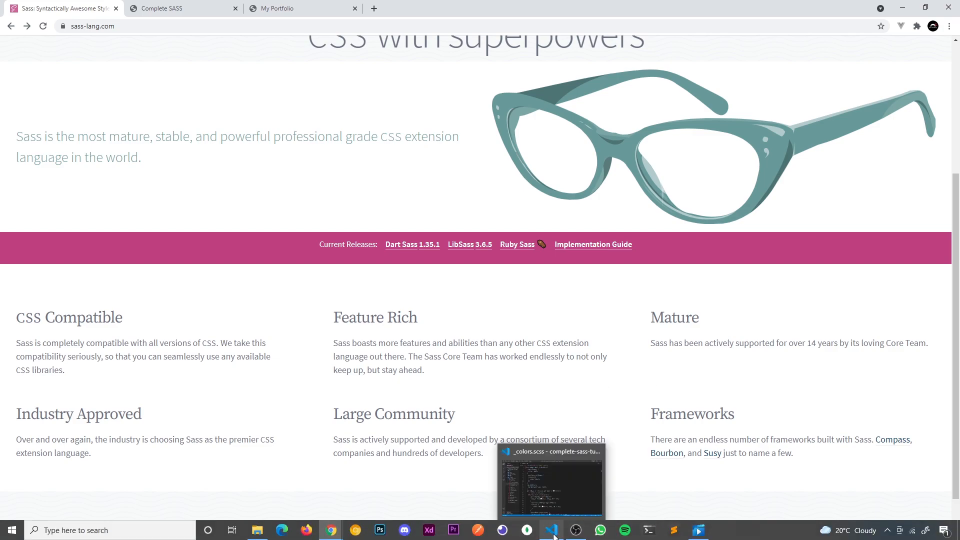
left_click(550, 529)
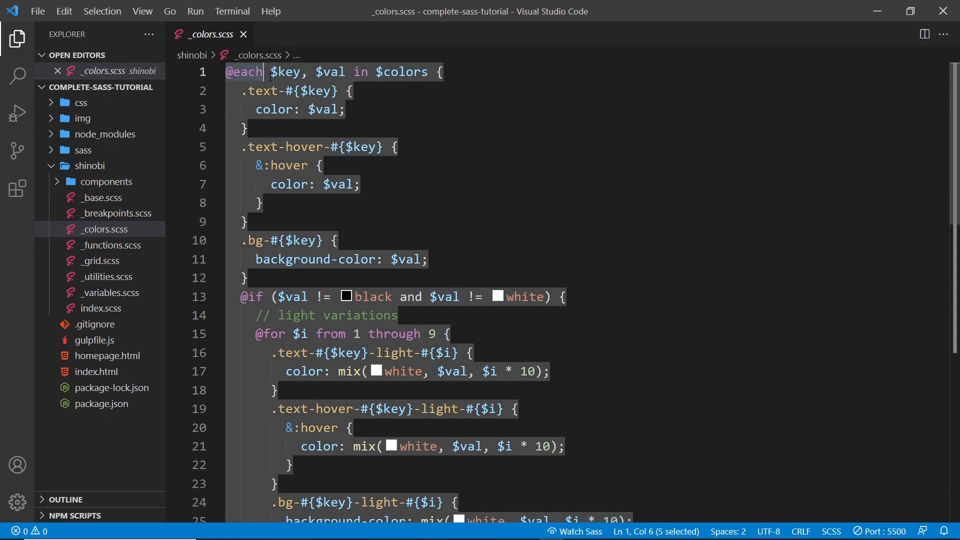
left_click_drag(273, 71, 428, 71)
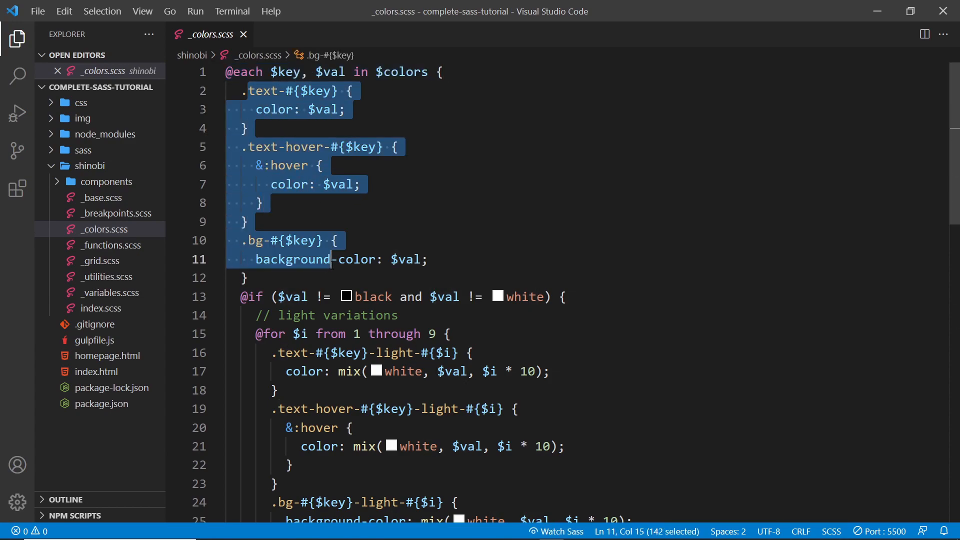
left_click(248, 278)
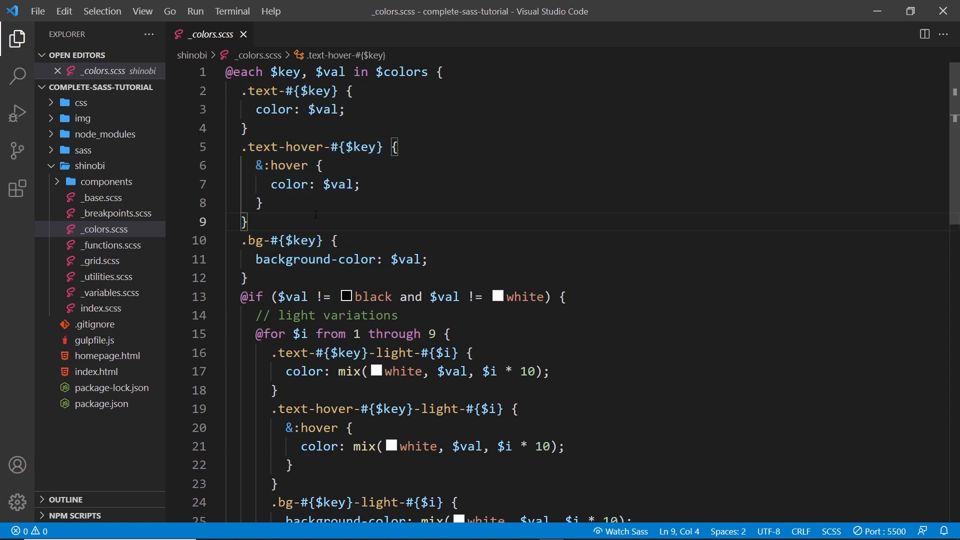
left_click_drag(254, 165, 361, 185)
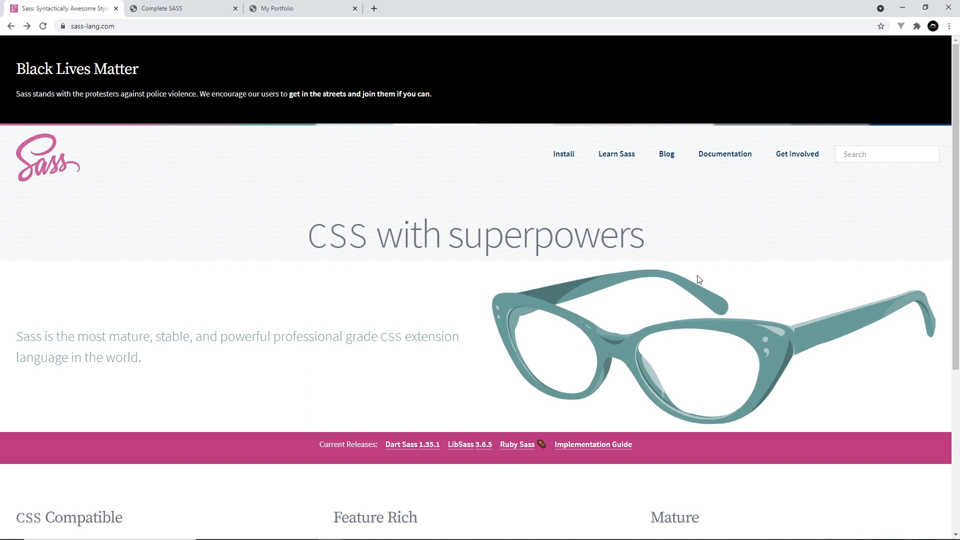
mouse_move(400, 263)
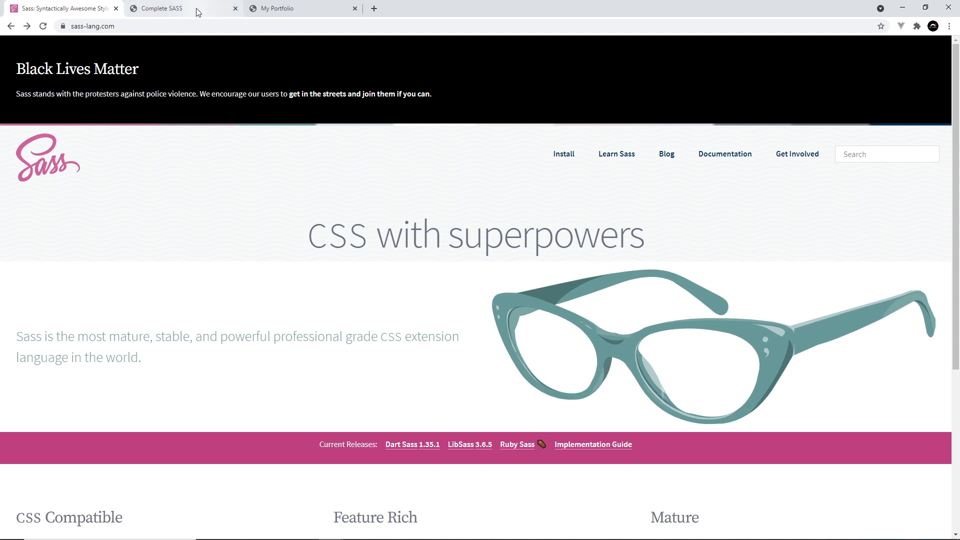
Step: Browse the Shinobi CSS demo's colours, font sizes, buttons, cards, grid and utilities, then return to the top
left_click(166, 8)
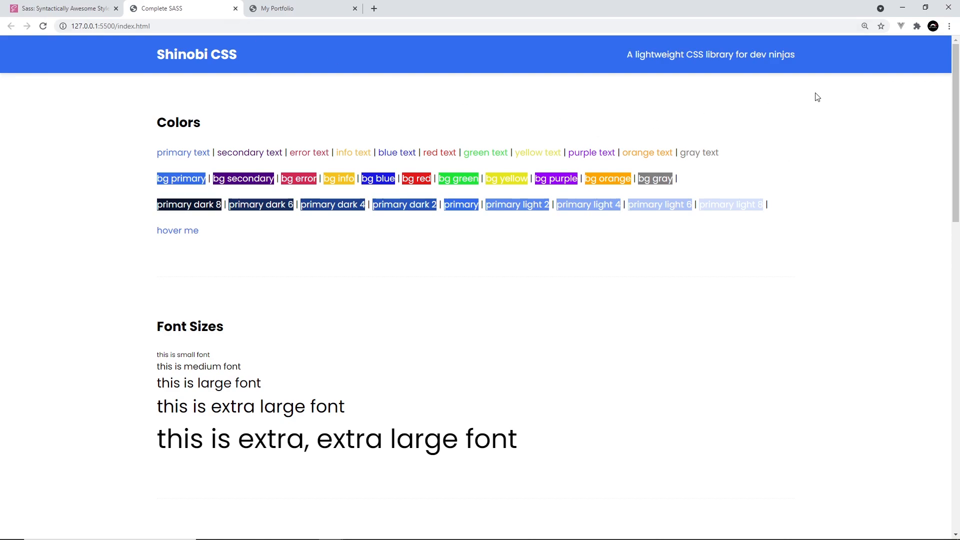
scroll("down", 3)
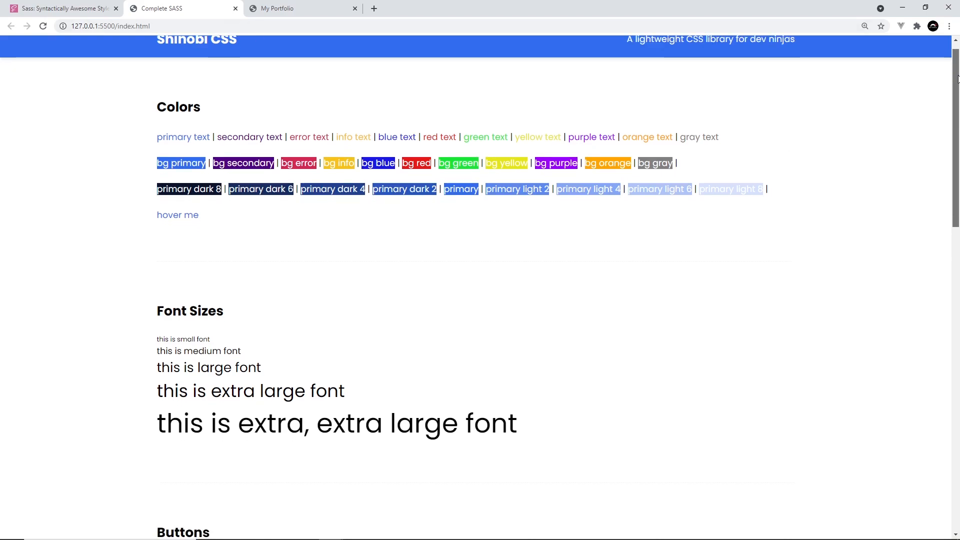
scroll("down", 3)
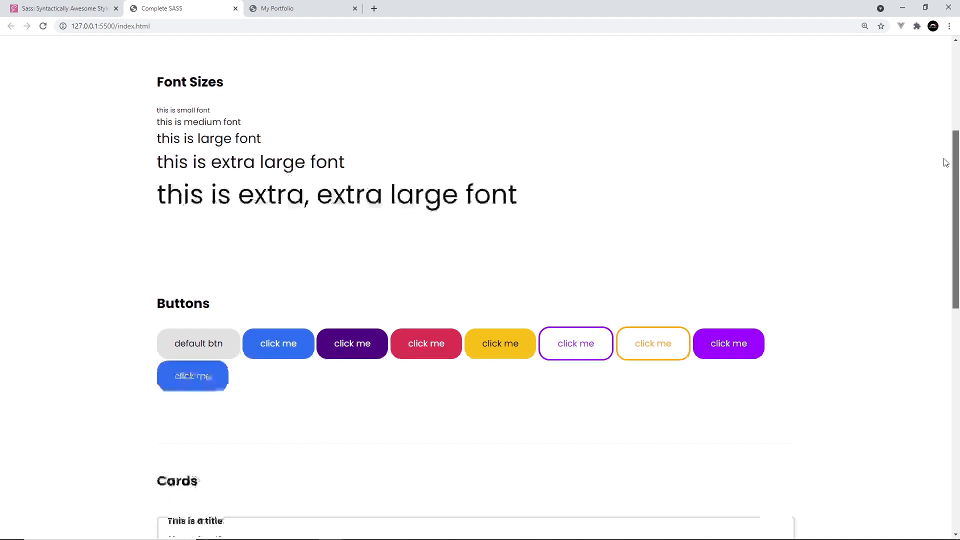
scroll("down", 3)
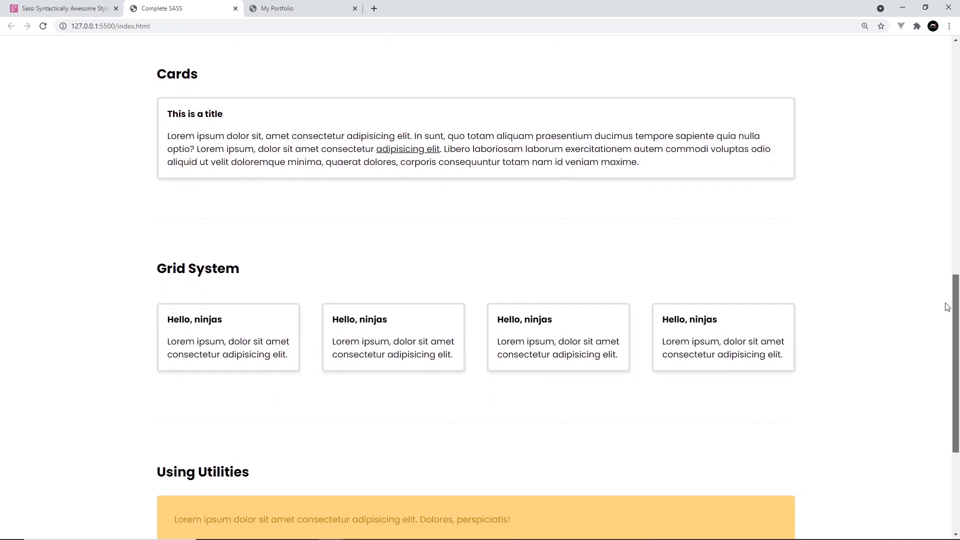
scroll("down", 3)
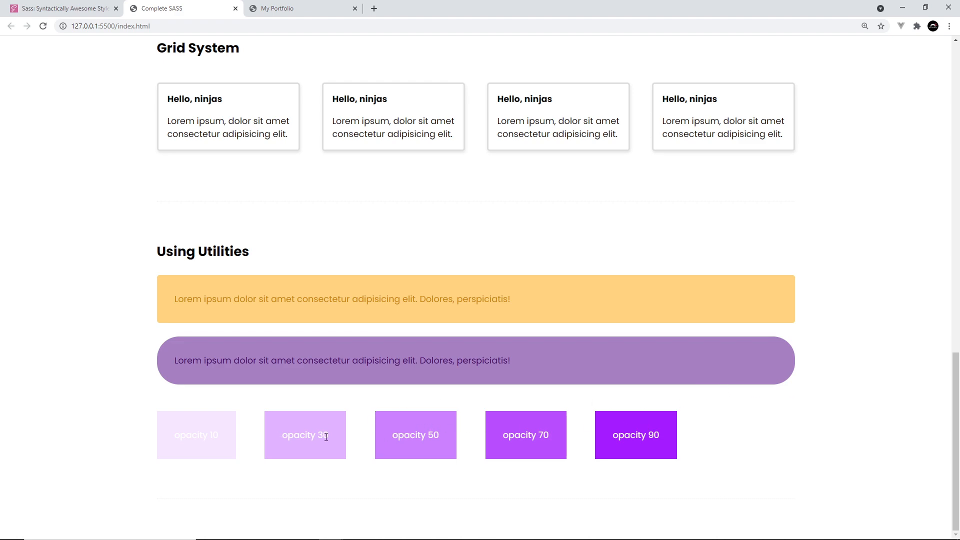
scroll("up", 3)
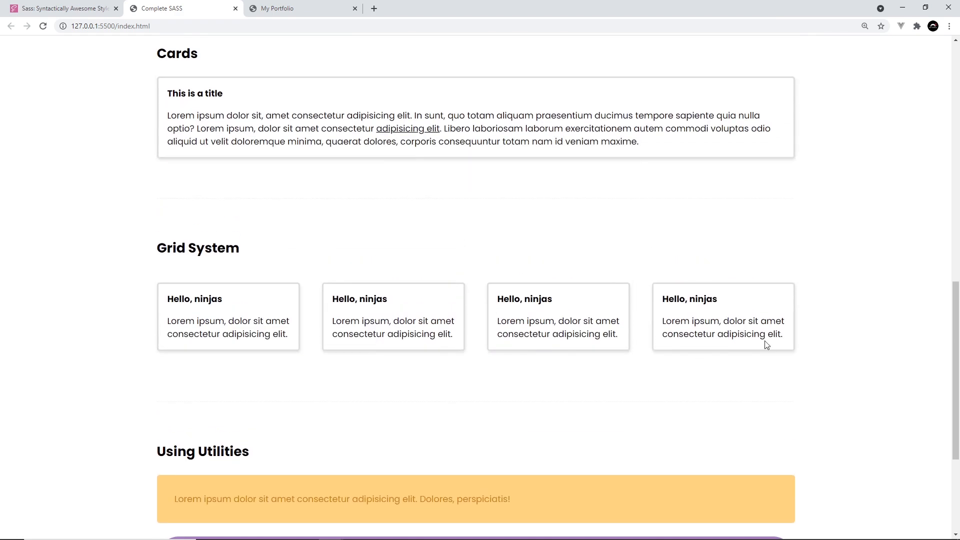
scroll("up", 3)
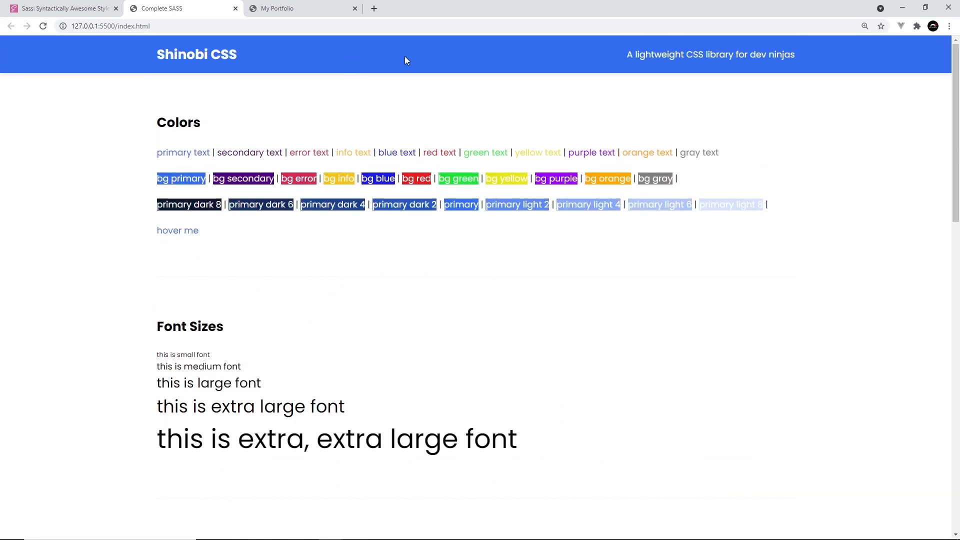
mouse_move(392, 360)
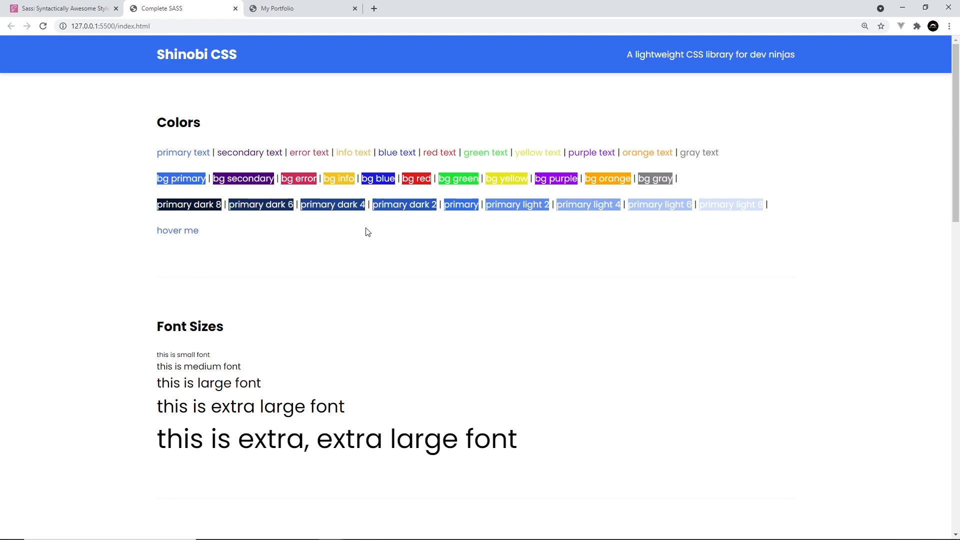
mouse_move(370, 237)
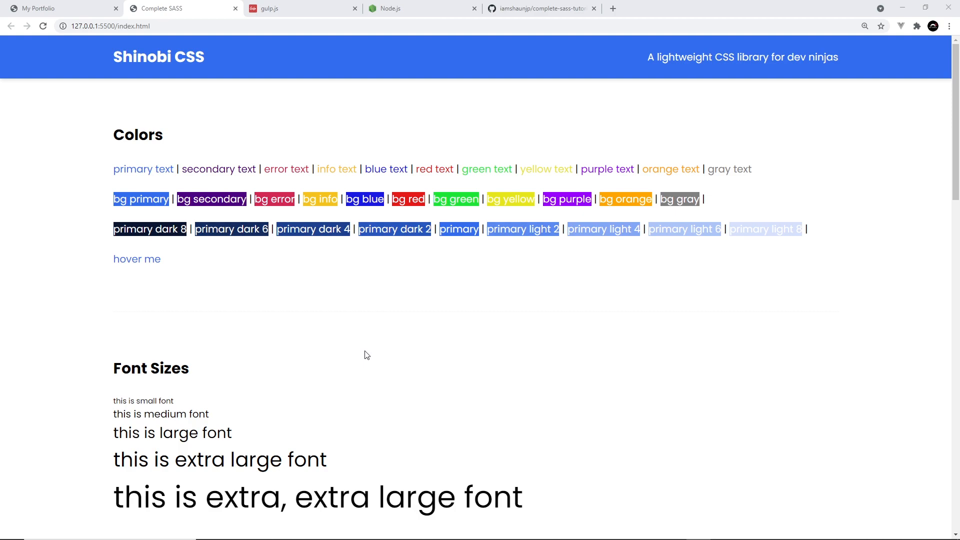
mouse_move(335, 114)
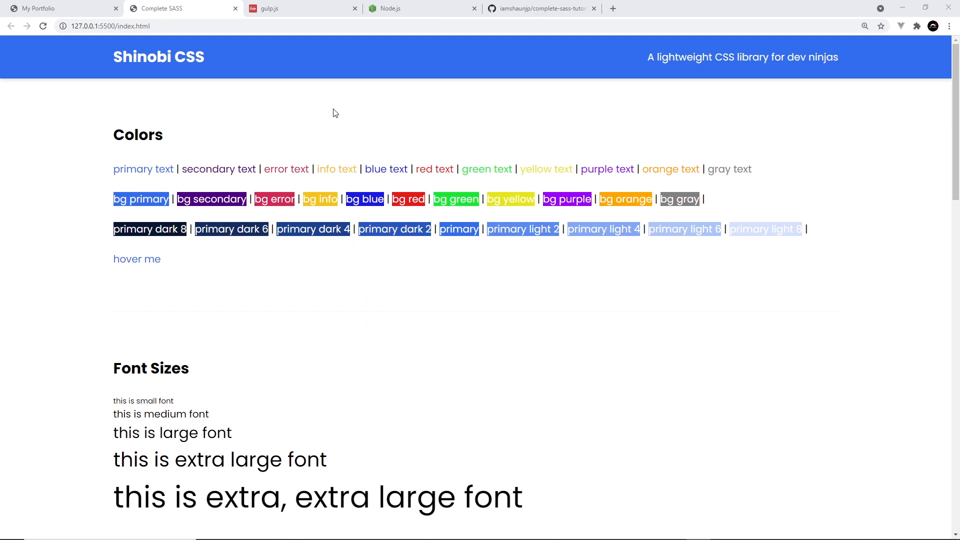
Step: View the gulp.js homepage, then the Node.js homepage with its Windows download options
left_click(288, 8)
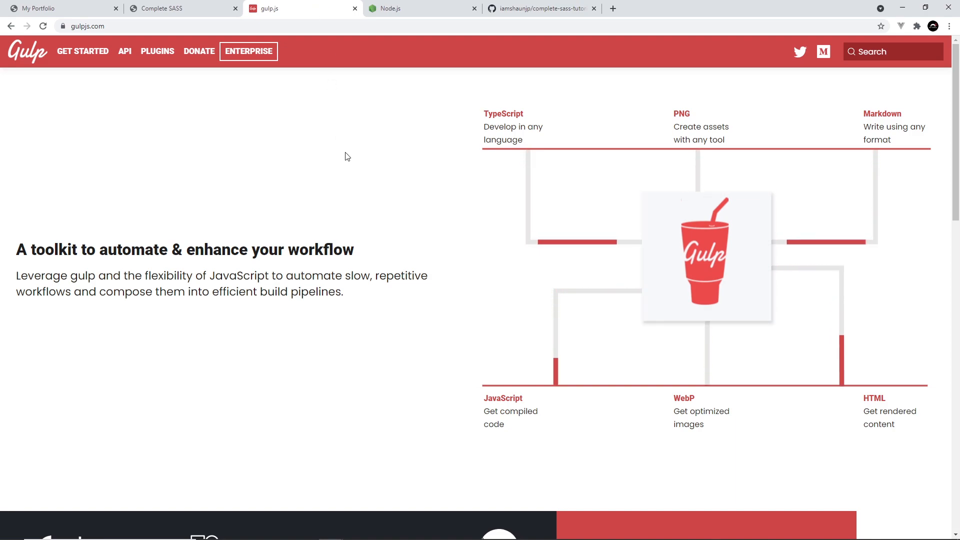
mouse_move(387, 234)
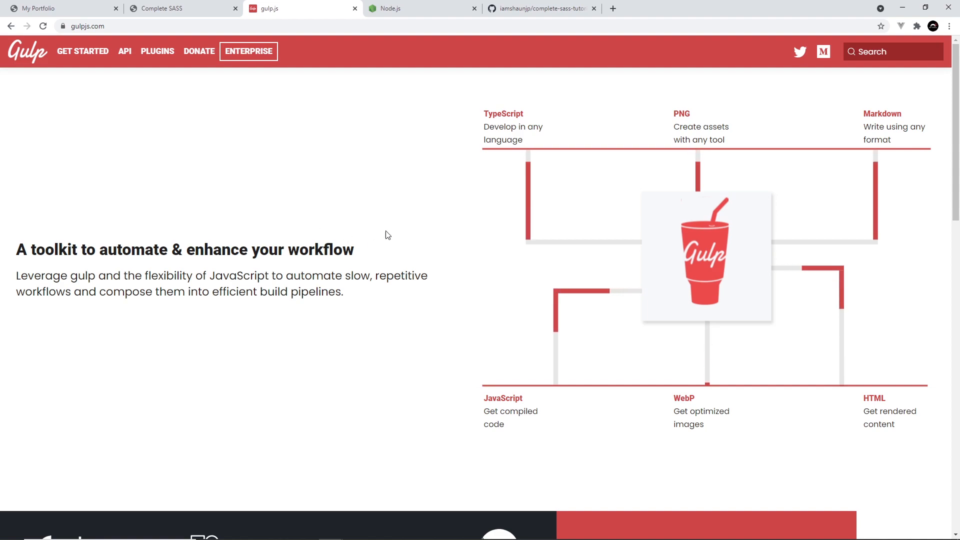
left_click(423, 8)
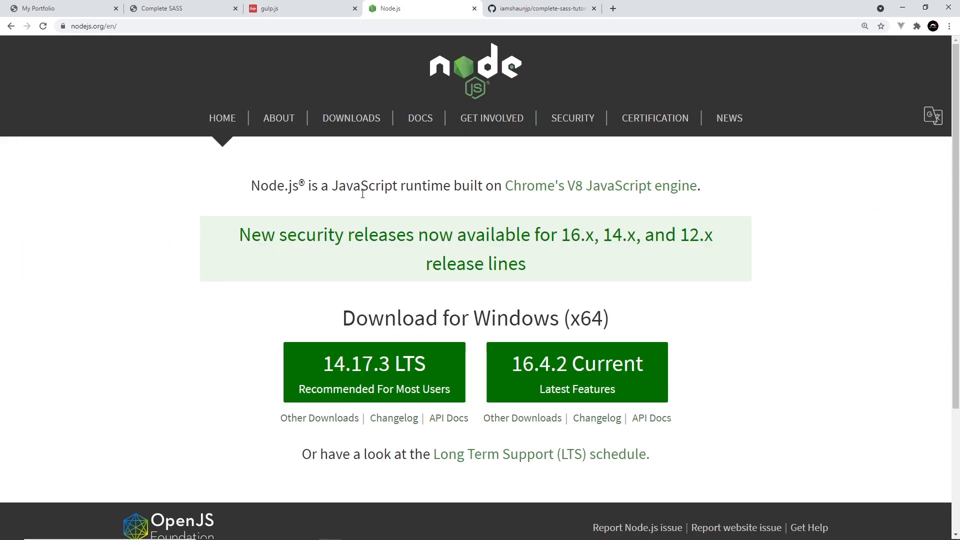
mouse_move(486, 326)
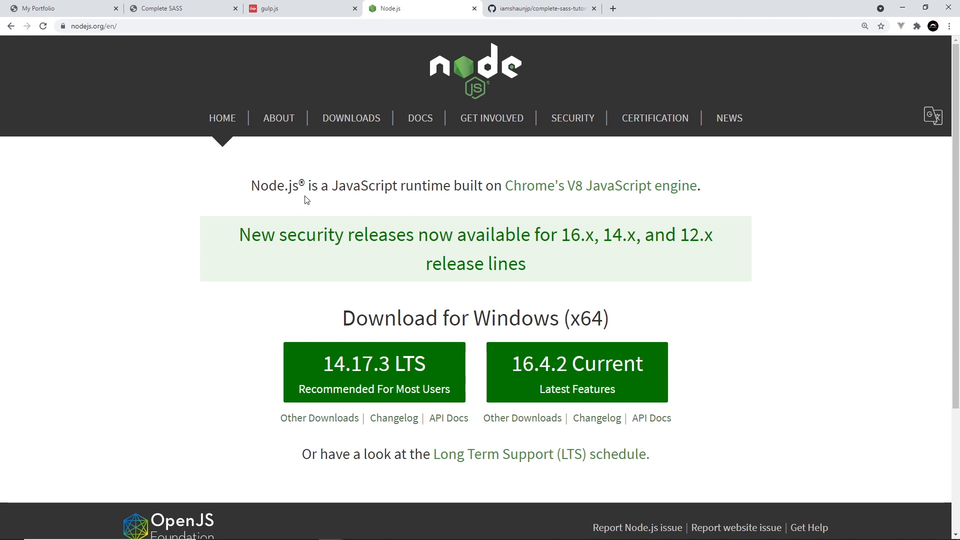
mouse_move(190, 146)
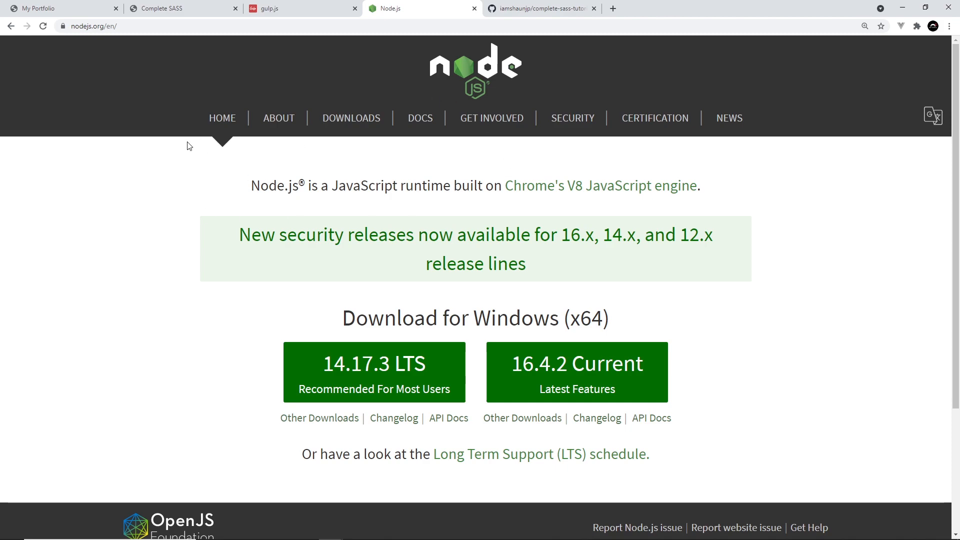
mouse_move(191, 166)
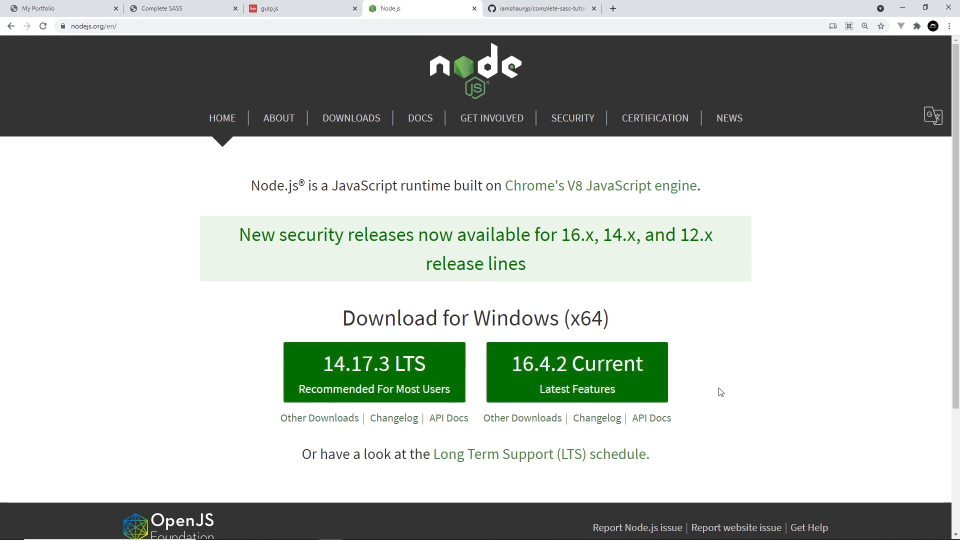
mouse_move(725, 393)
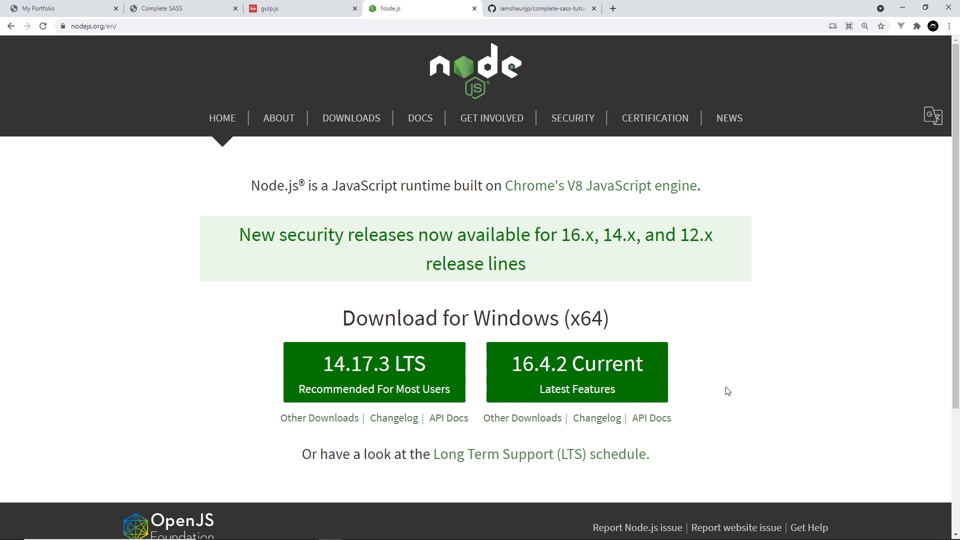
mouse_move(676, 332)
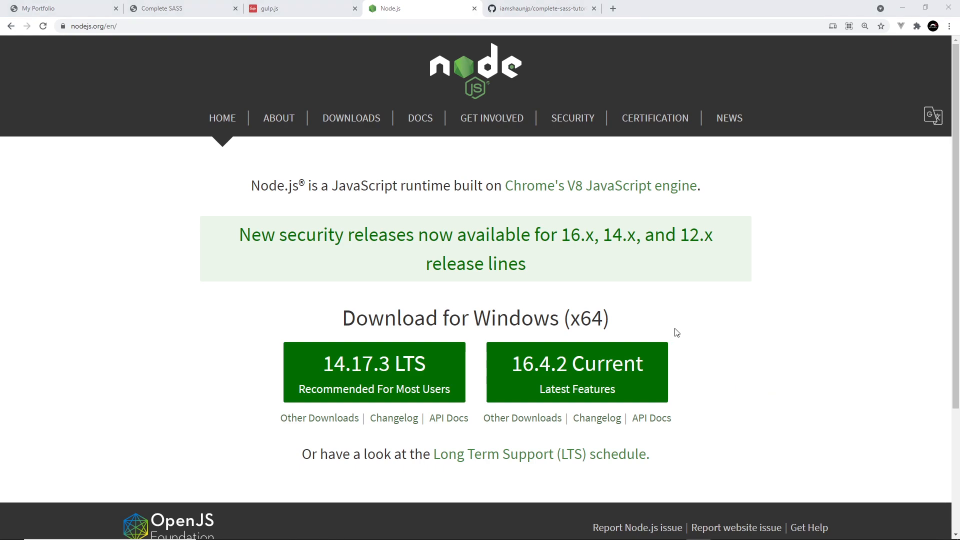
Step: Show the complete-sass-tutorial repository on GitHub with its initial README commit
left_click(539, 8)
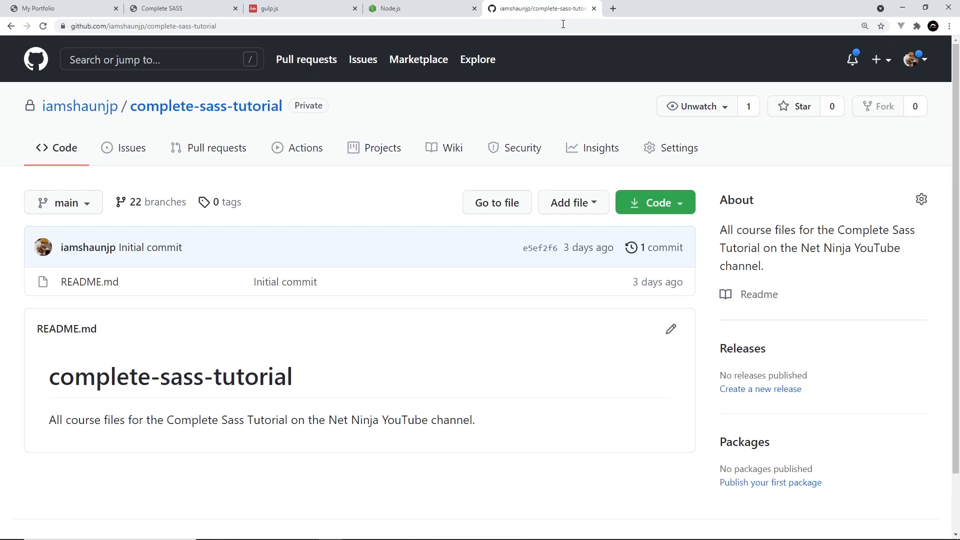
mouse_move(295, 115)
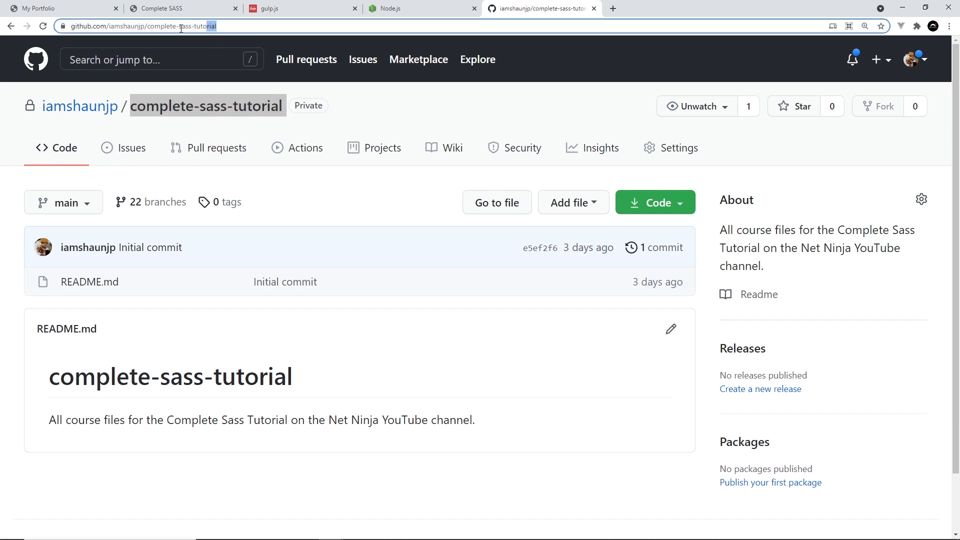
left_click(374, 204)
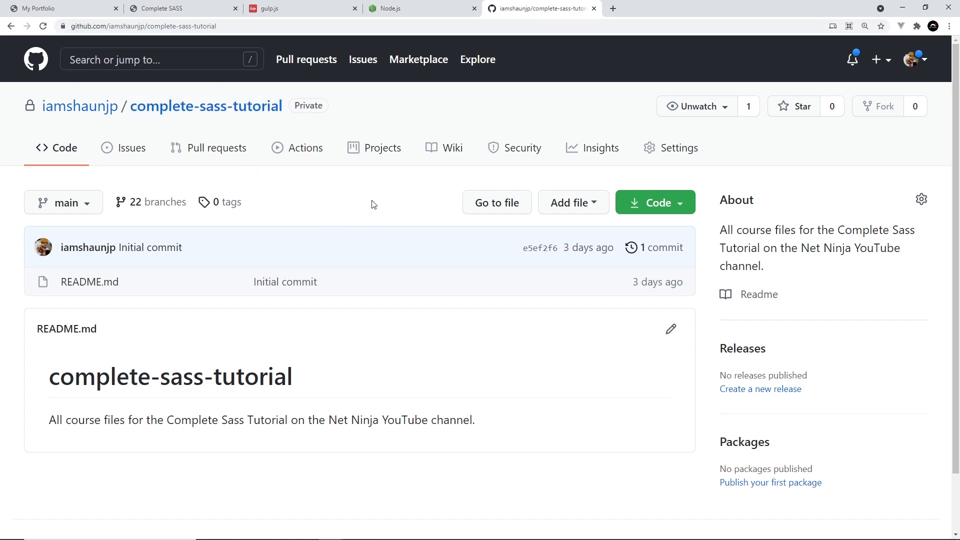
mouse_move(327, 237)
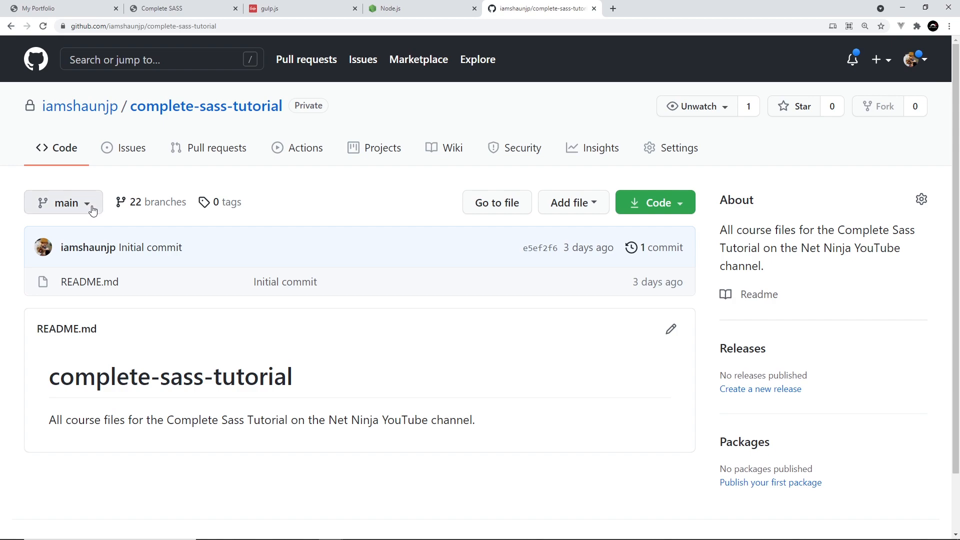
Step: Switch the repository to the lesson-10 branch showing css, shinobi, gulpfile.js and index.html
left_click(63, 202)
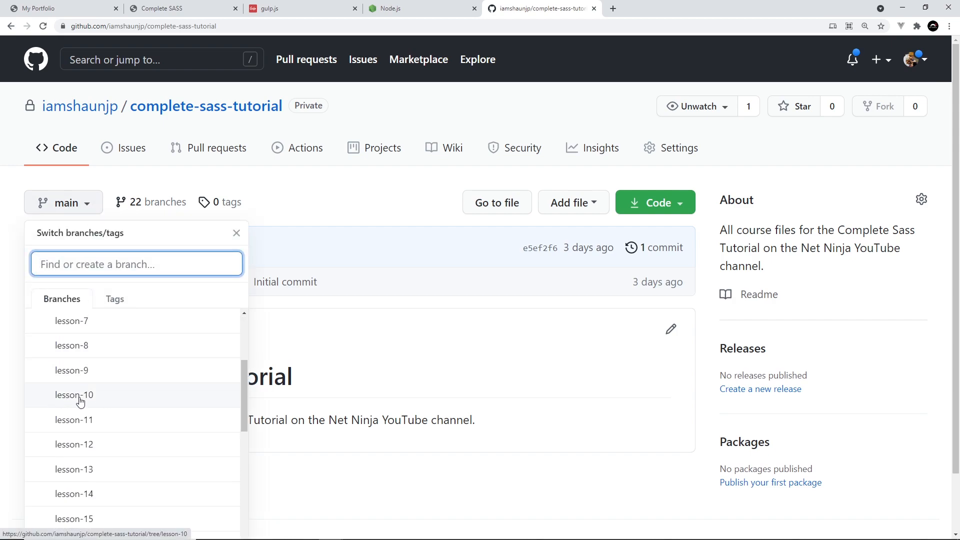
left_click(74, 396)
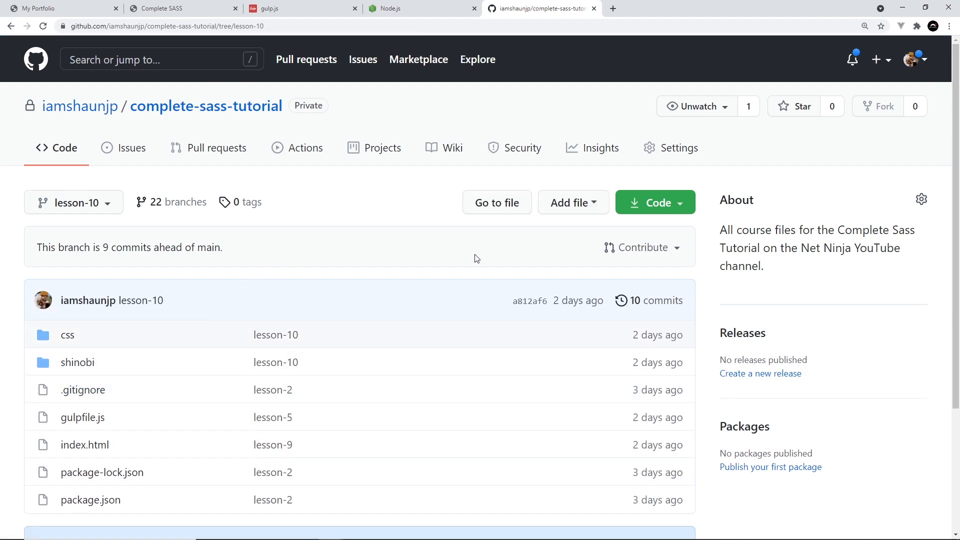
scroll("down", 3)
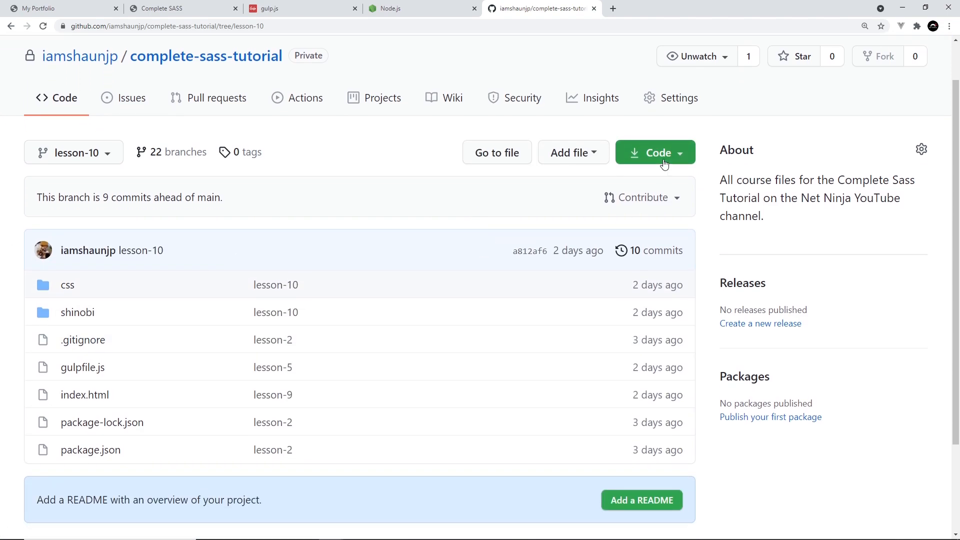
Step: View lesson-10's clone and Download ZIP options, then return to the Shinobi CSS demo page
left_click(654, 153)
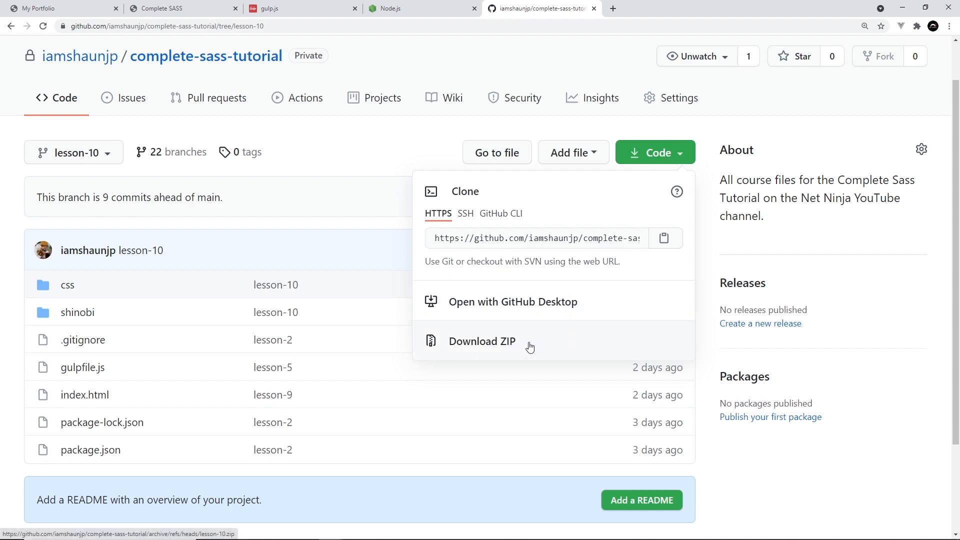
mouse_move(409, 281)
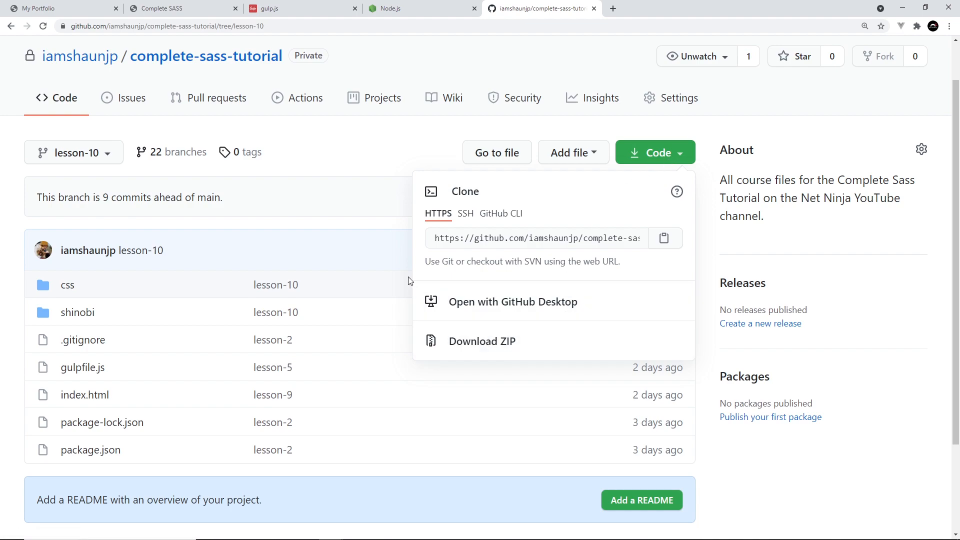
mouse_move(360, 209)
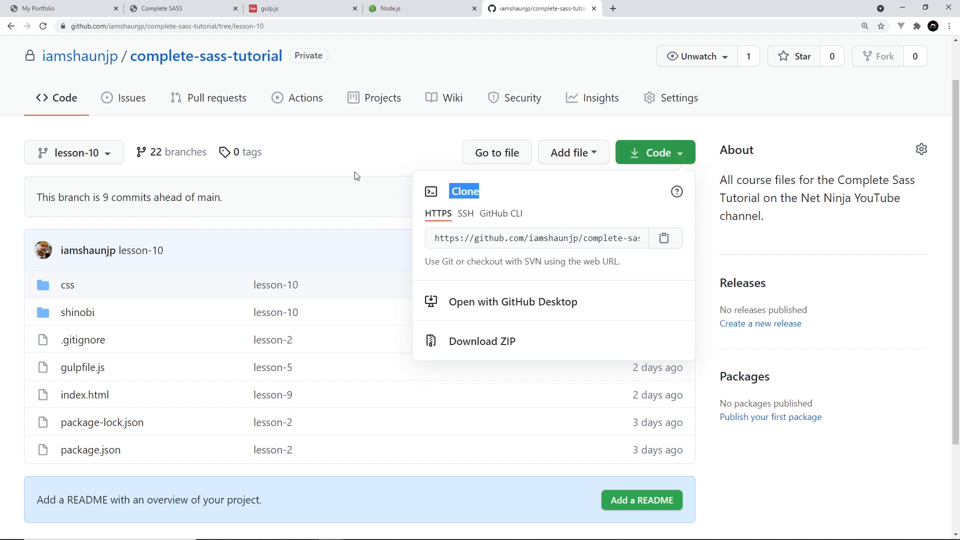
left_click(352, 162)
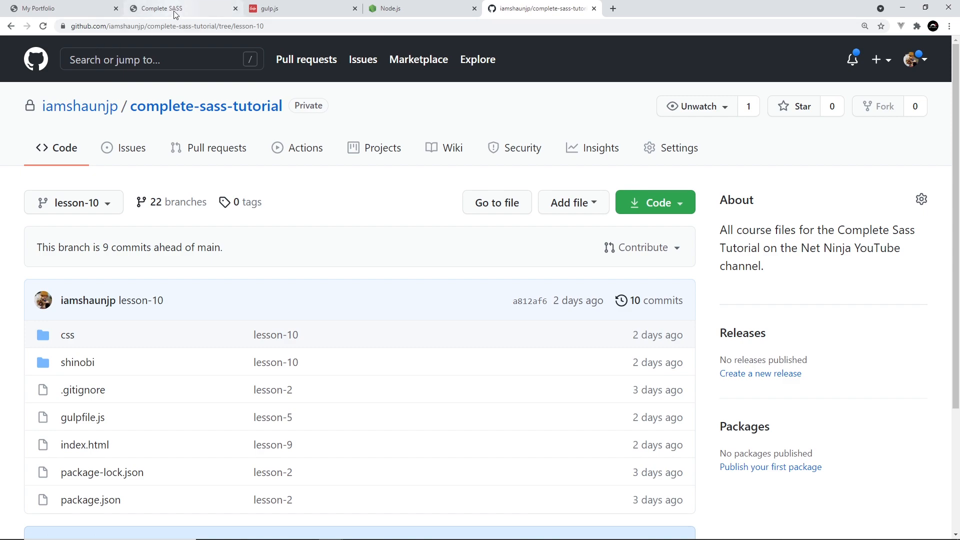
left_click(163, 8)
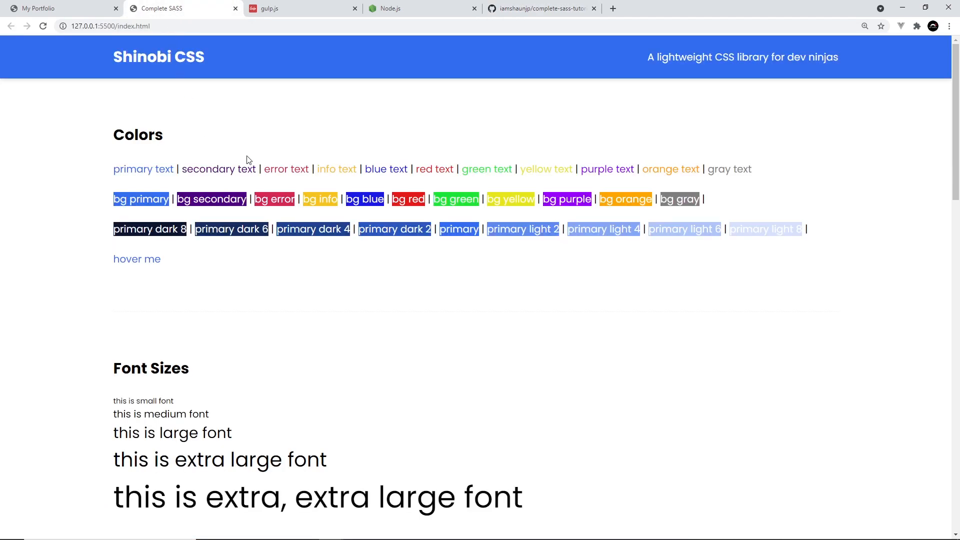